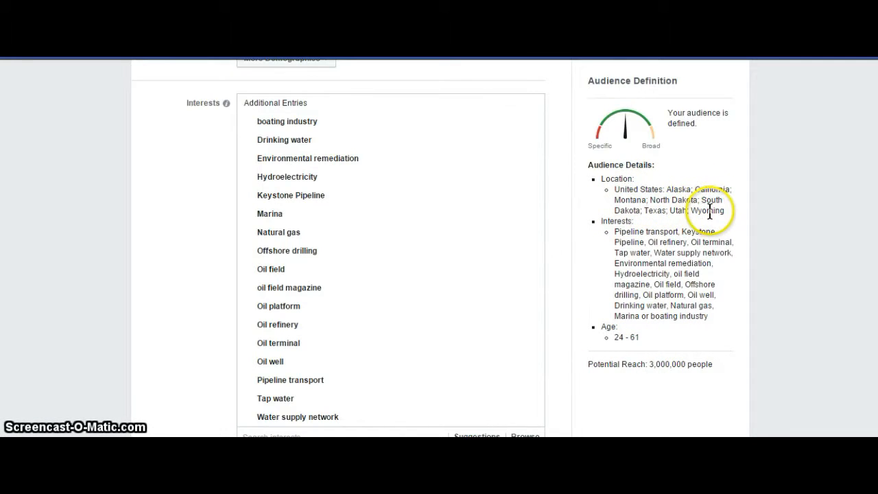
mouse_move(623, 259)
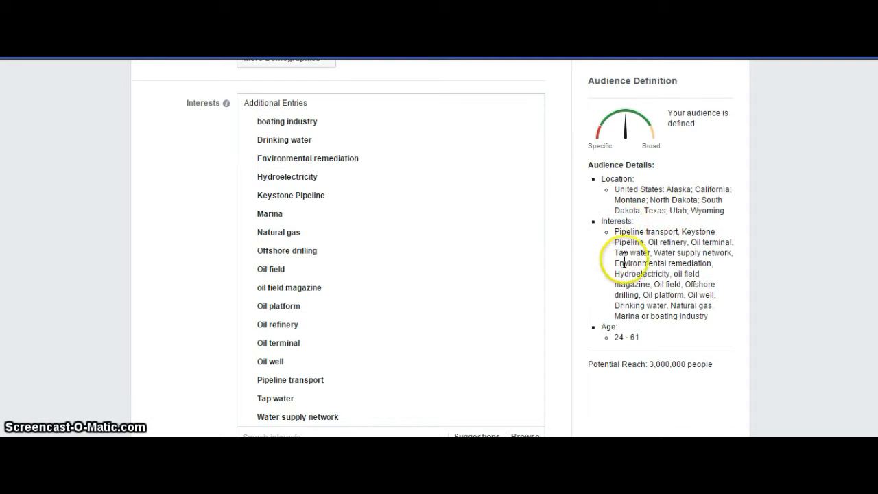
mouse_move(271, 269)
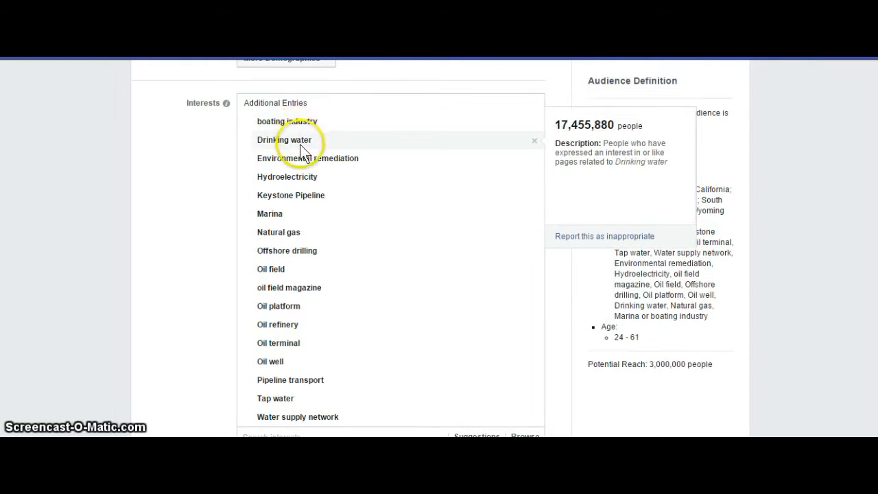
mouse_move(302, 144)
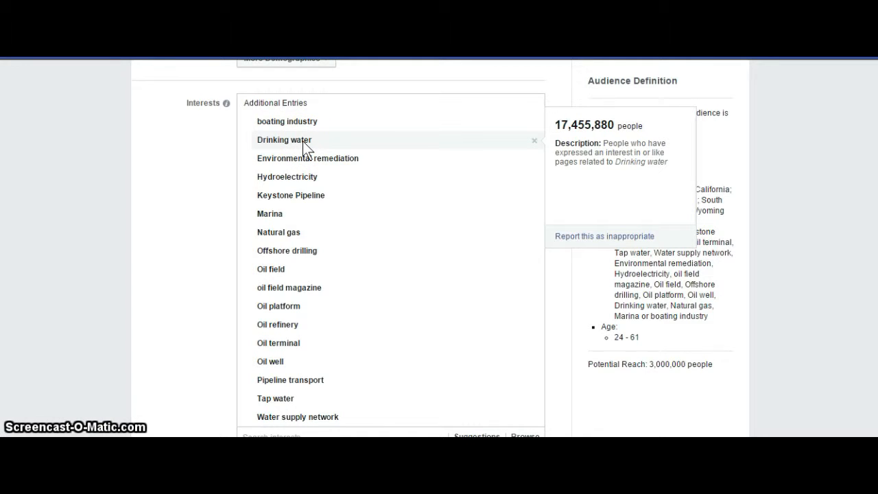
mouse_move(307, 158)
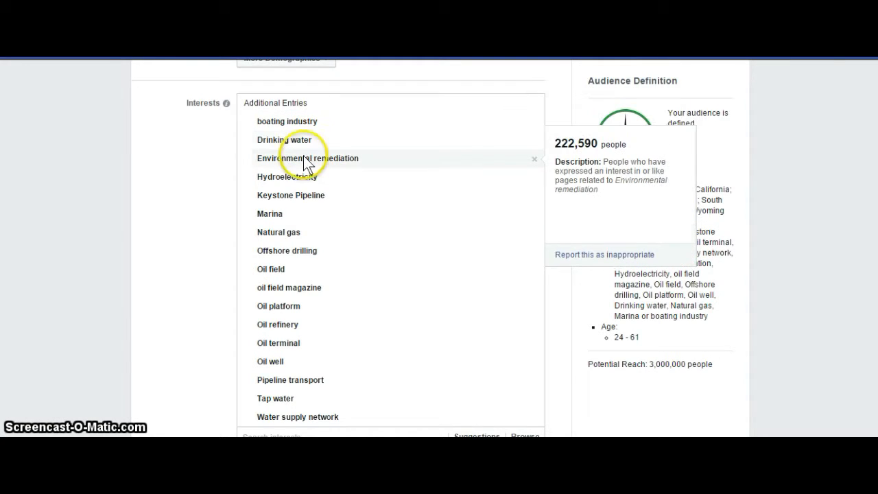
mouse_move(288, 176)
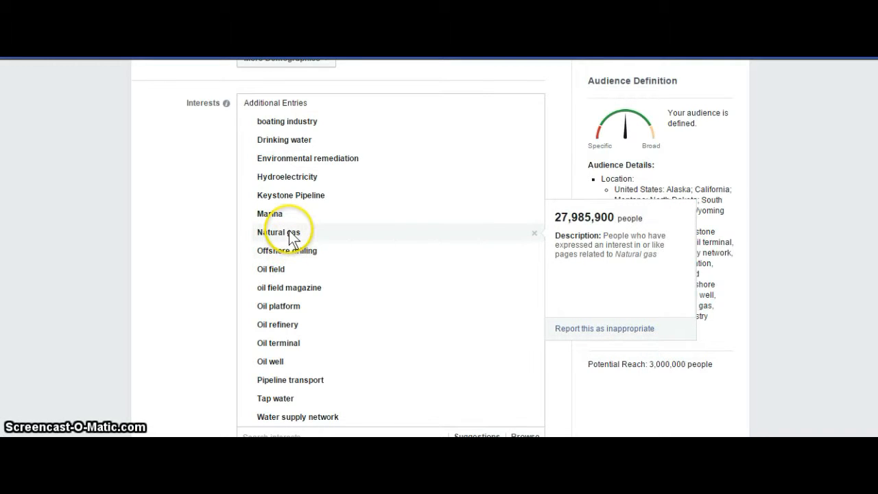
mouse_move(536, 239)
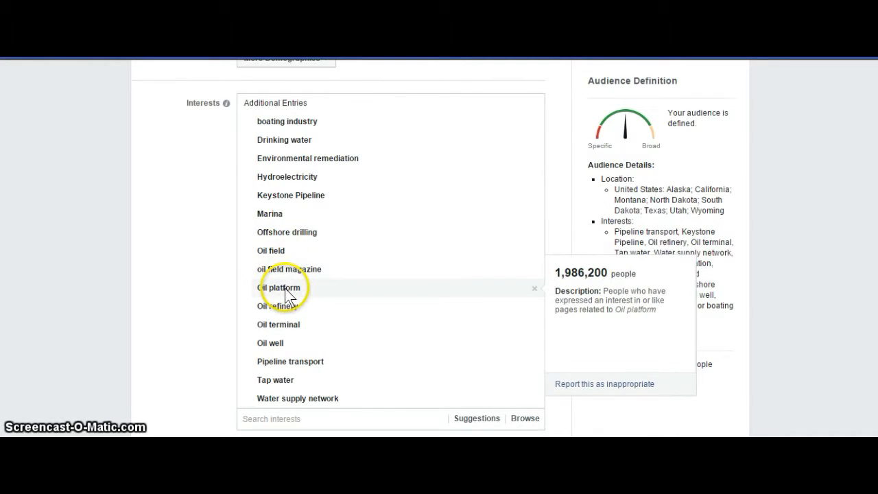
mouse_move(281, 324)
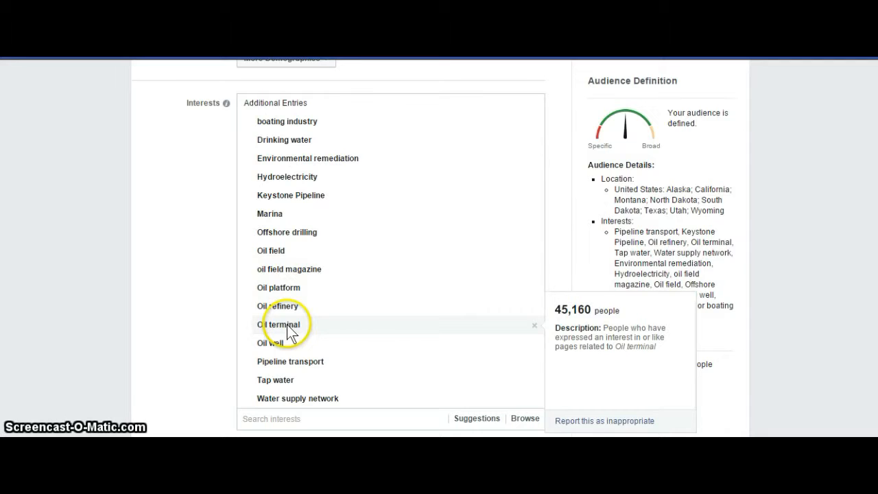
Scroll the interest list after removing Natural gas, leaving reach near 1,840,000
scroll(down, 3)
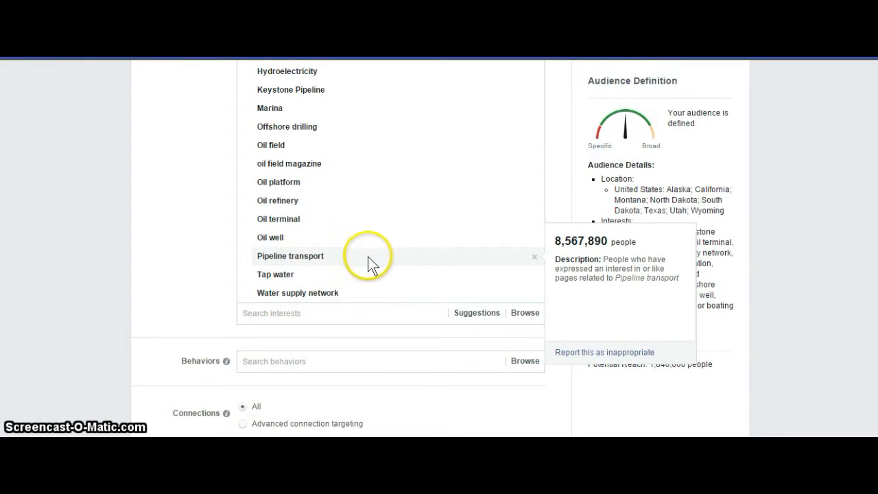
Browse suggested interests like Harbor, Well drilling and Petroleum engineering without adding any
click(329, 312)
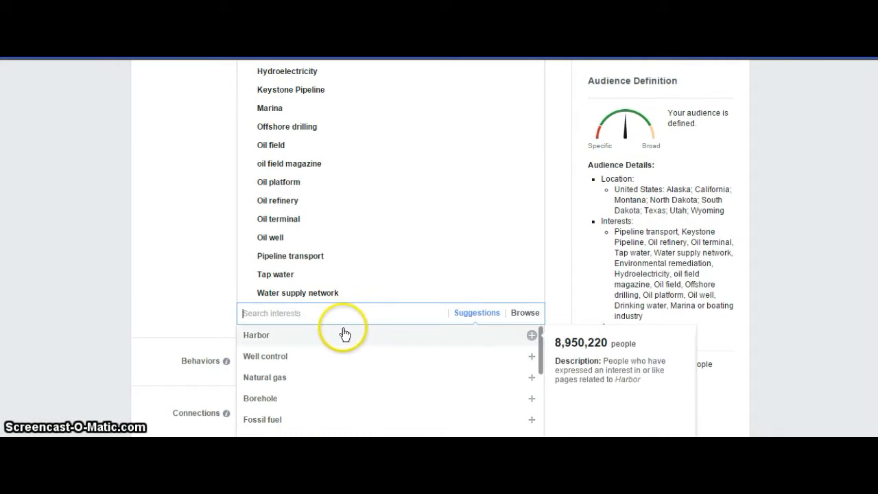
scroll(down, 3)
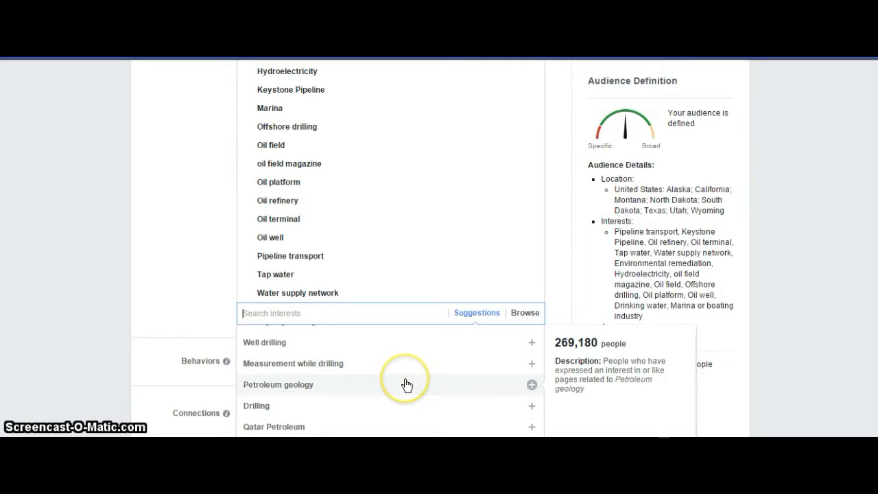
scroll(down, 3)
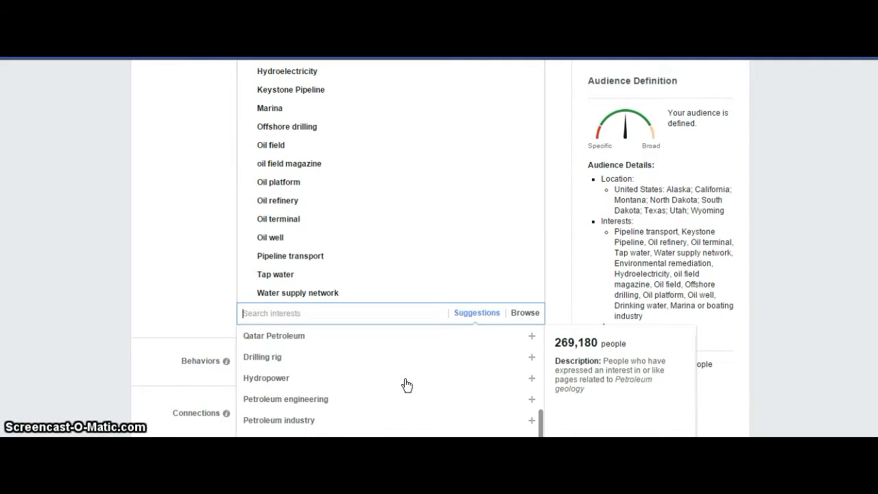
mouse_move(408, 378)
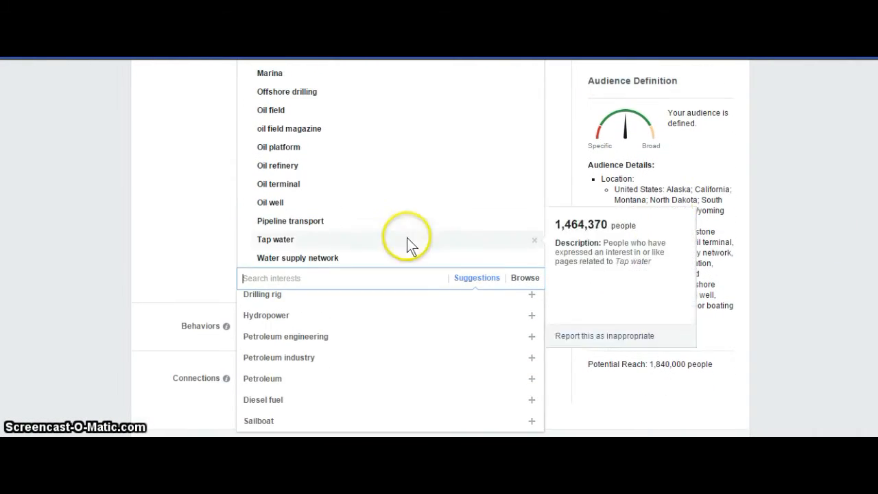
text(oil)
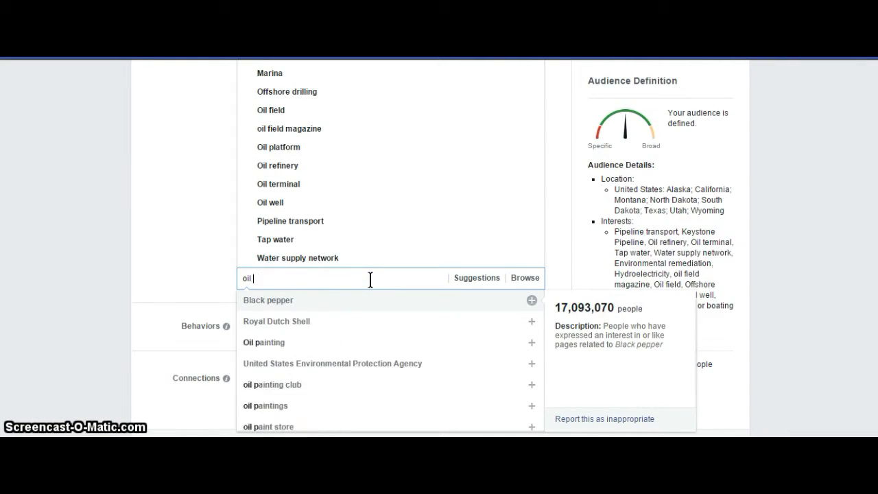
text(fra)
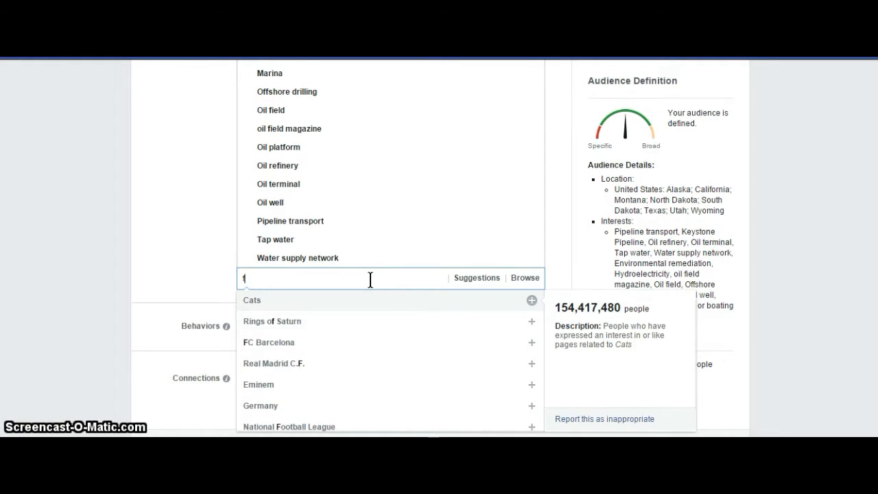
text(environm)
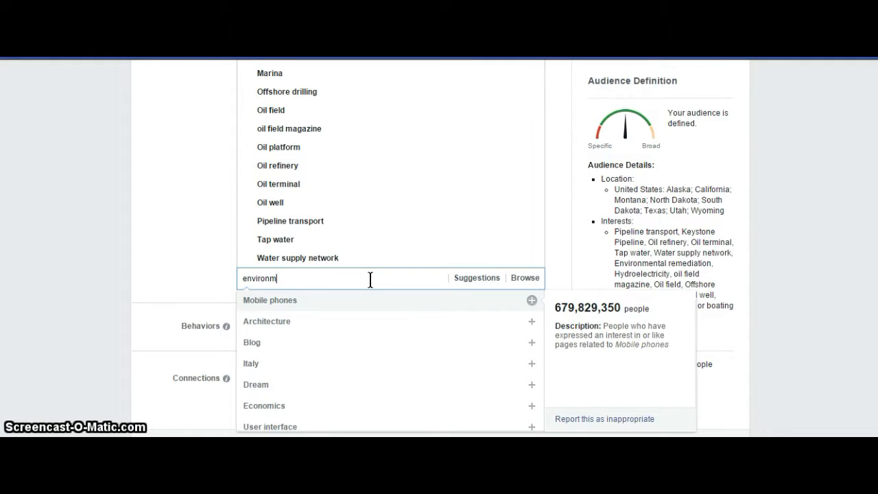
key(BackSpace)
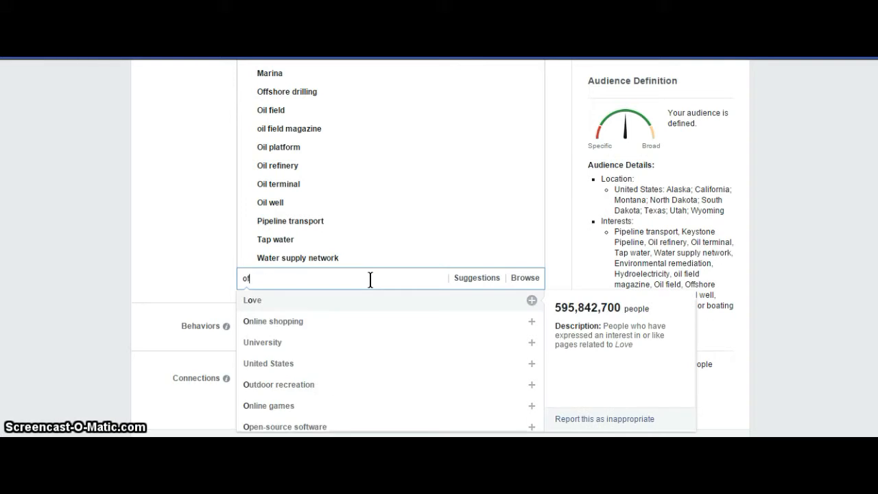
text(offshore dr)
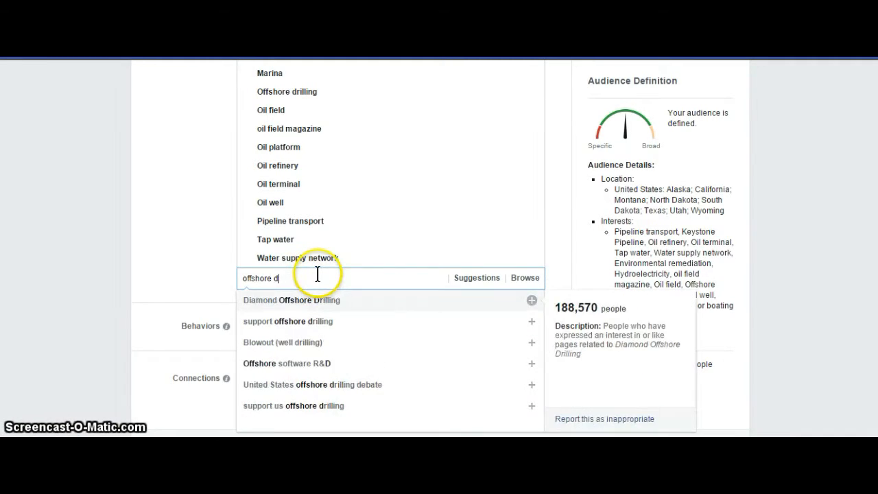
text(of)
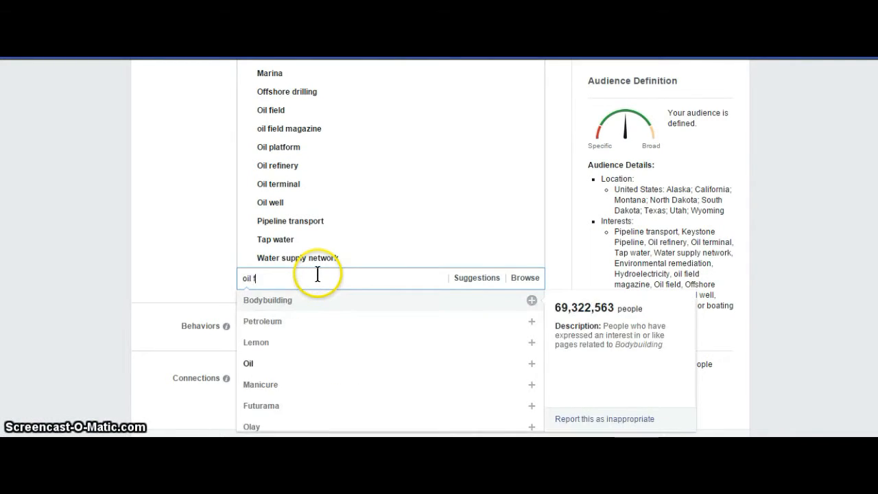
text(ield)
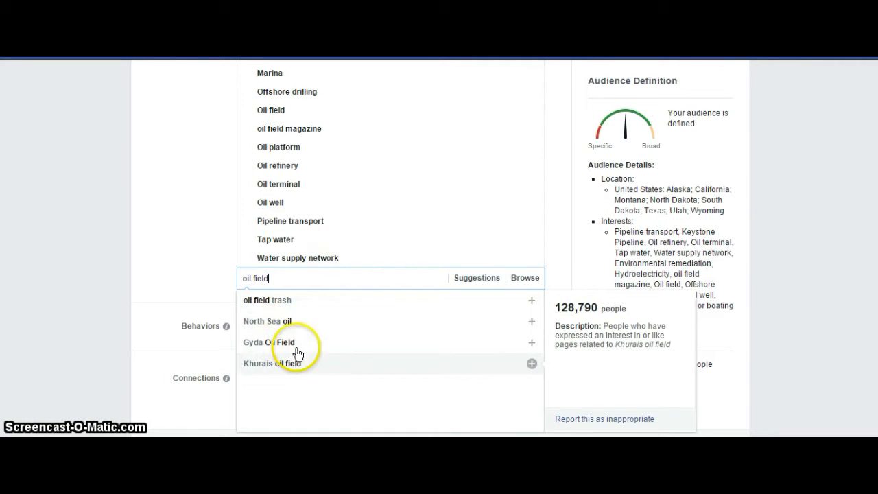
mouse_move(436, 324)
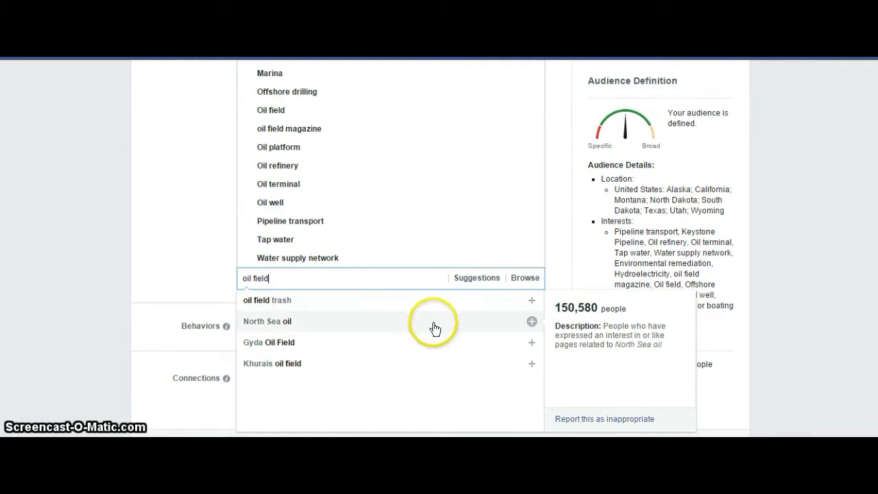
click(531, 321)
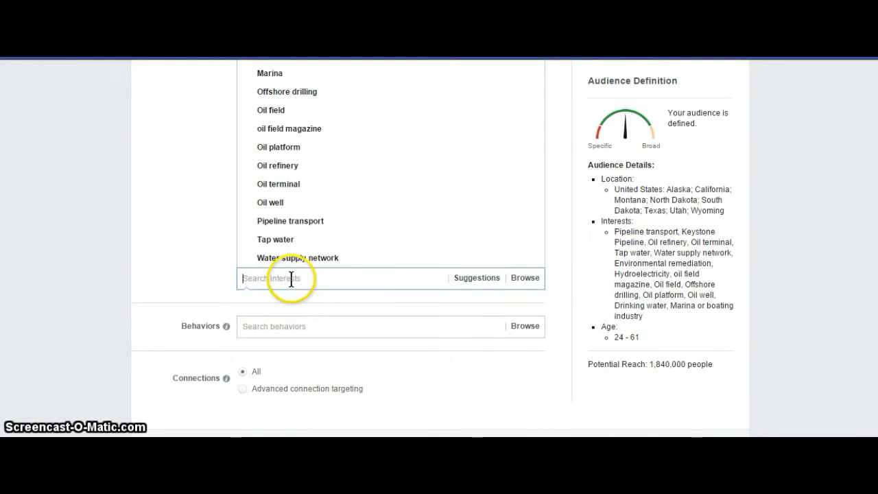
text(water suppl)
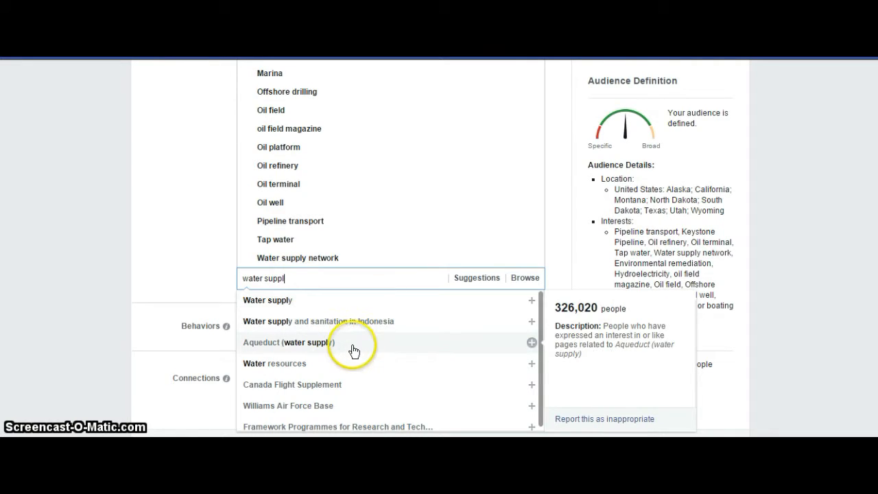
mouse_move(315, 357)
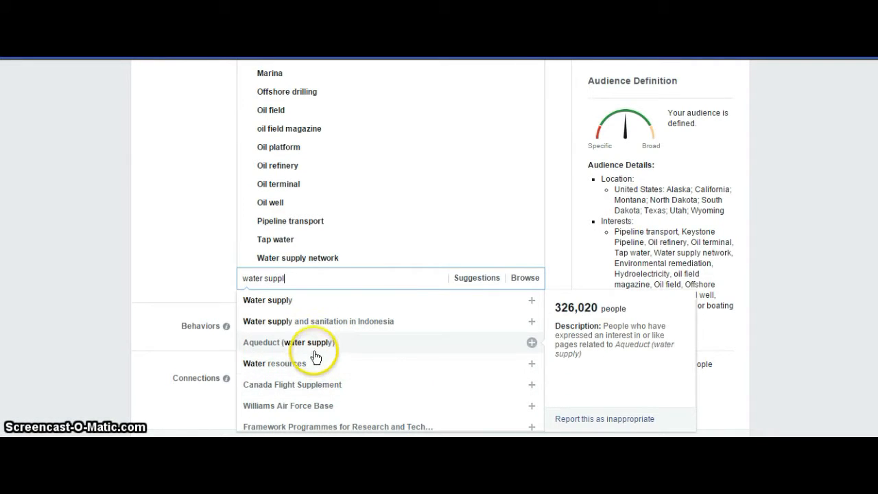
mouse_move(349, 397)
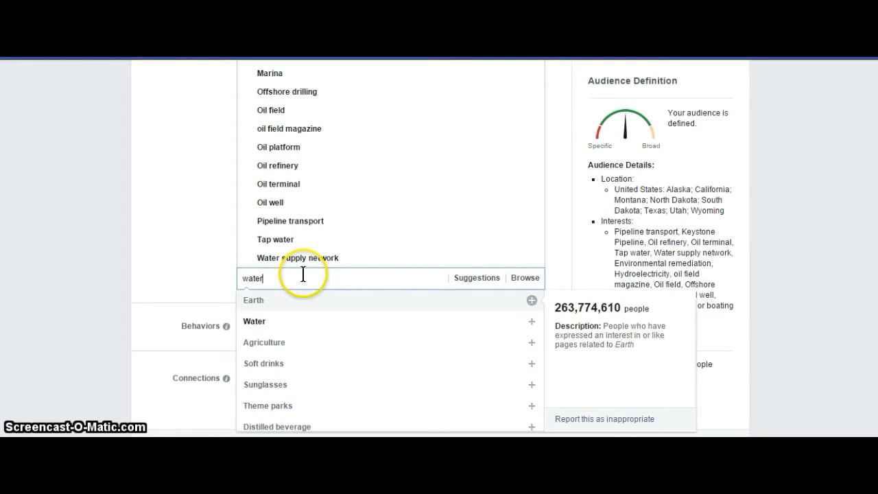
text(pipeline)
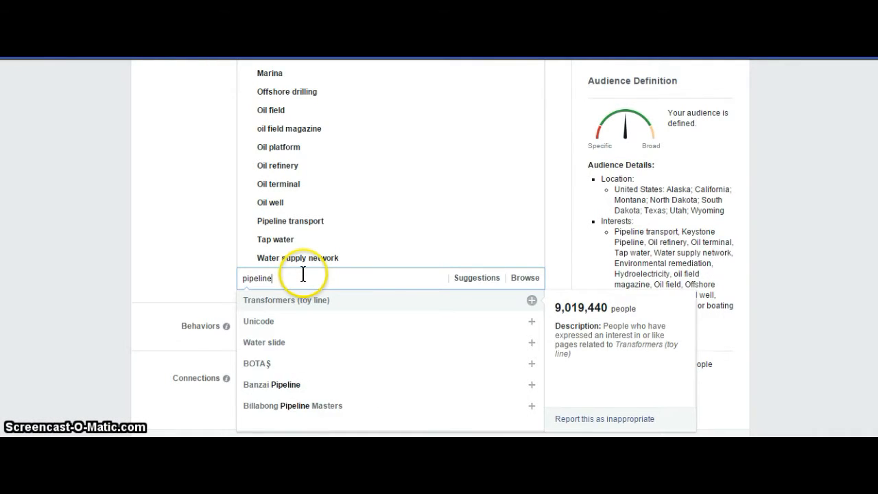
mouse_move(353, 313)
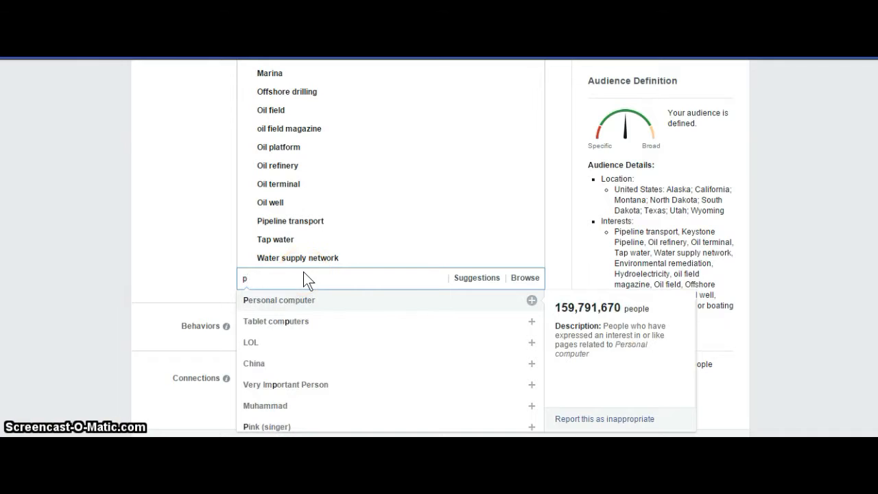
text(o)
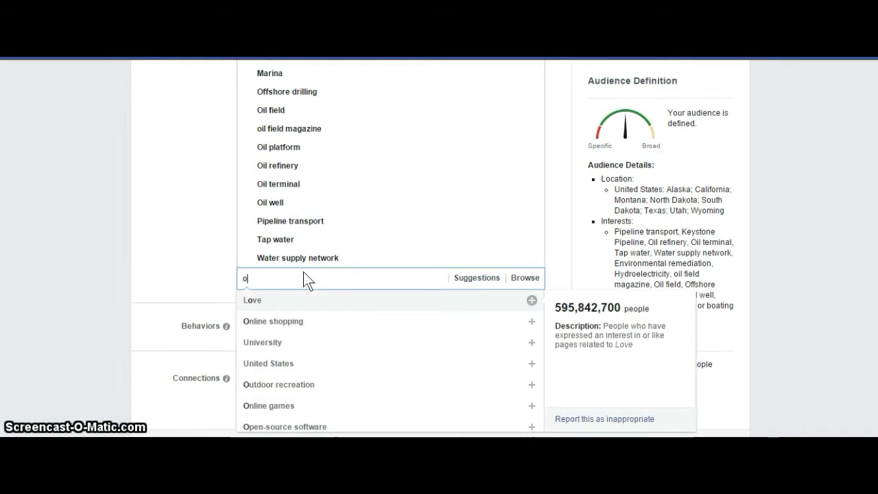
text(il fiel)
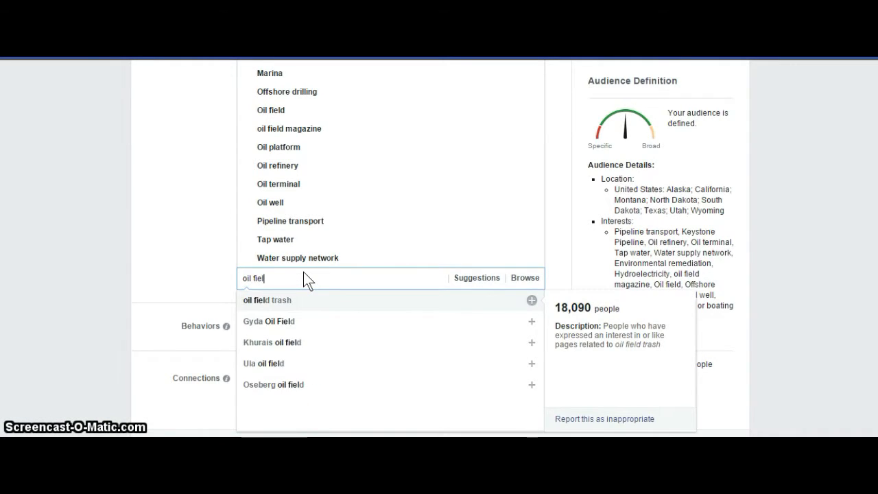
key(Backspace)
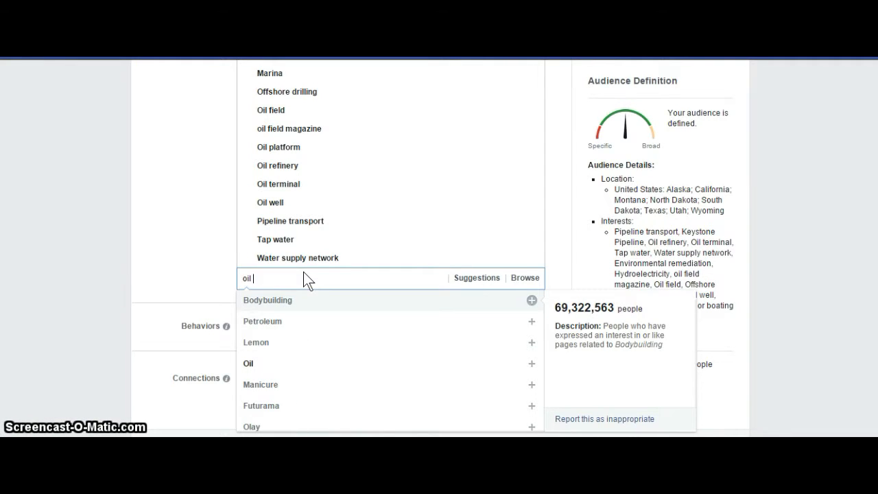
text(mari)
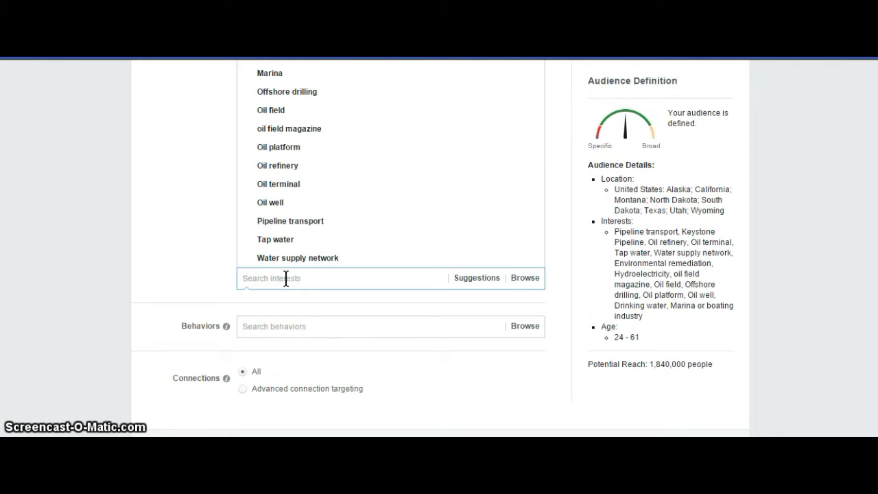
text(boating)
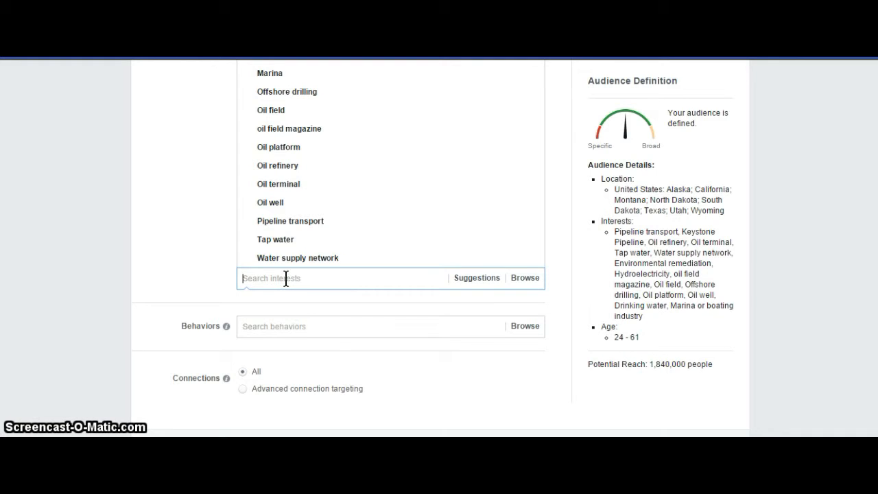
text(s)
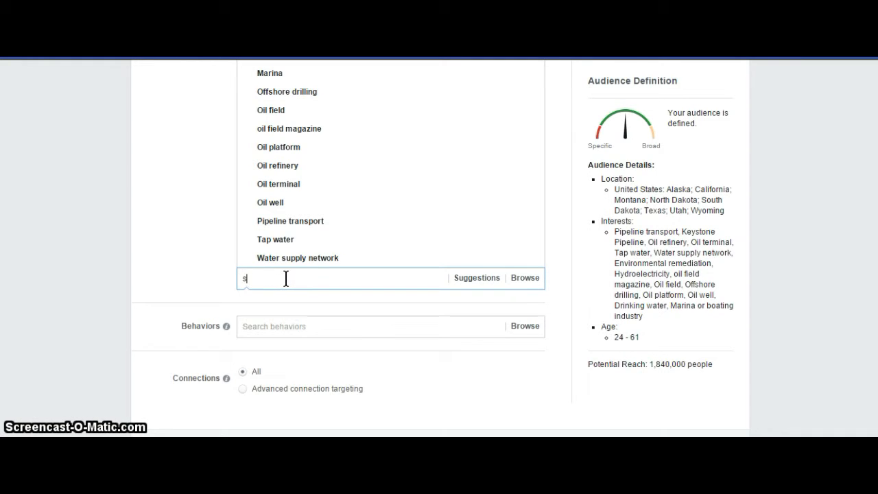
text(emi trucks)
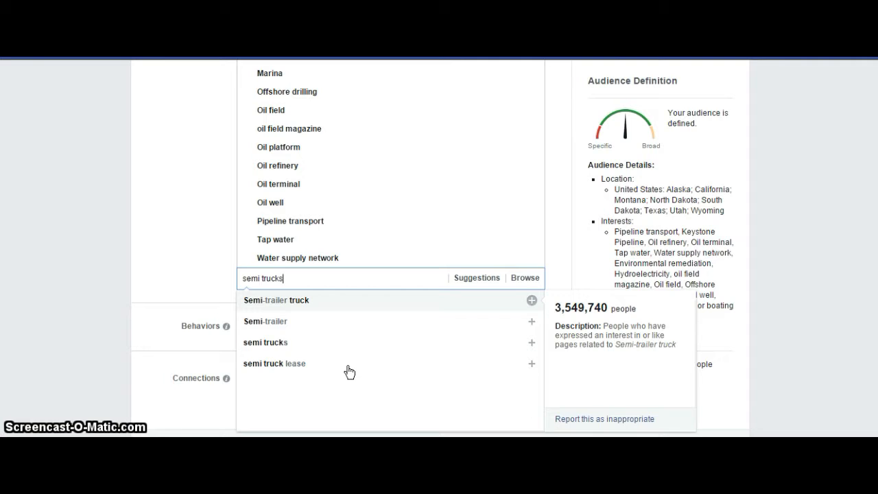
key(BackSpace)
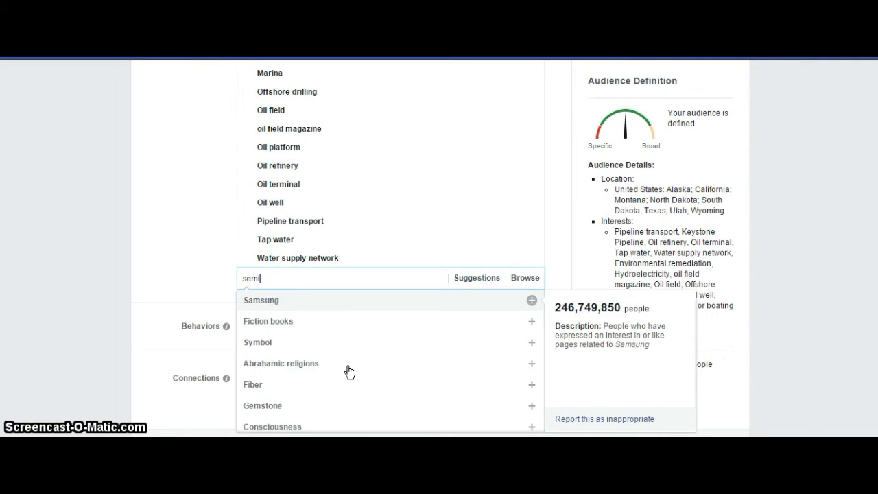
text(truck car)
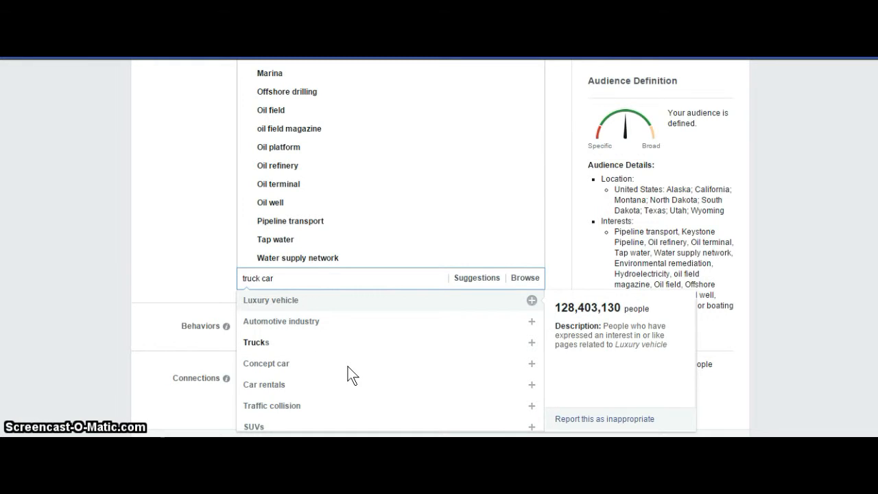
text(wa)
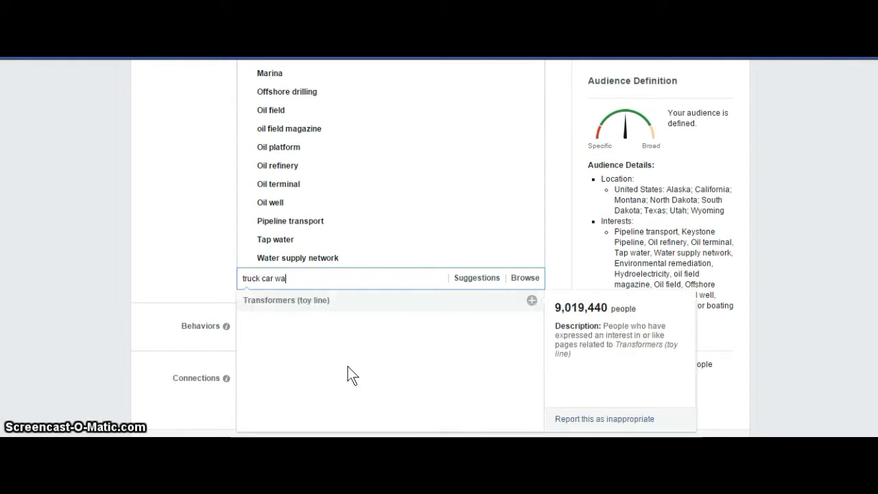
text(s)
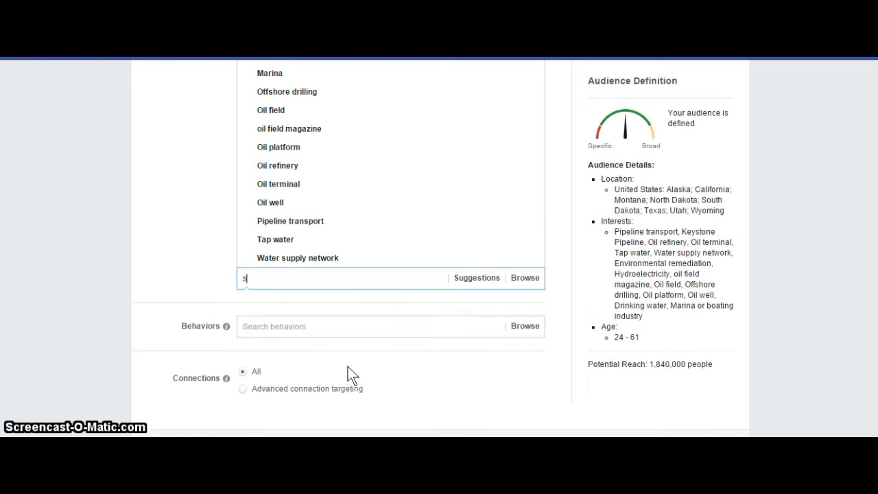
text(emi tr)
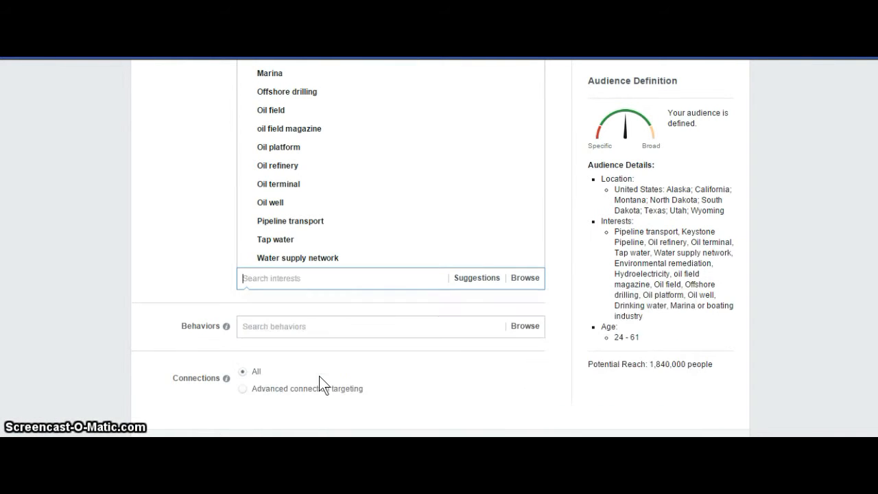
text(oil expla)
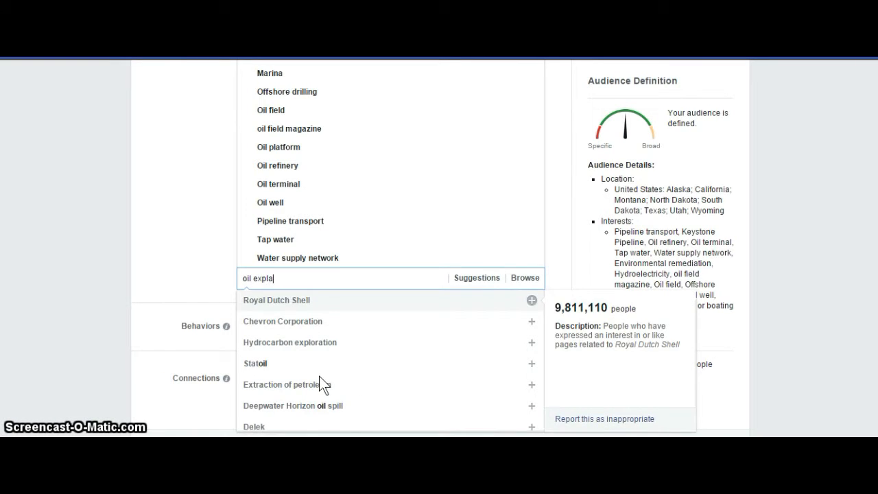
key(Backspace)
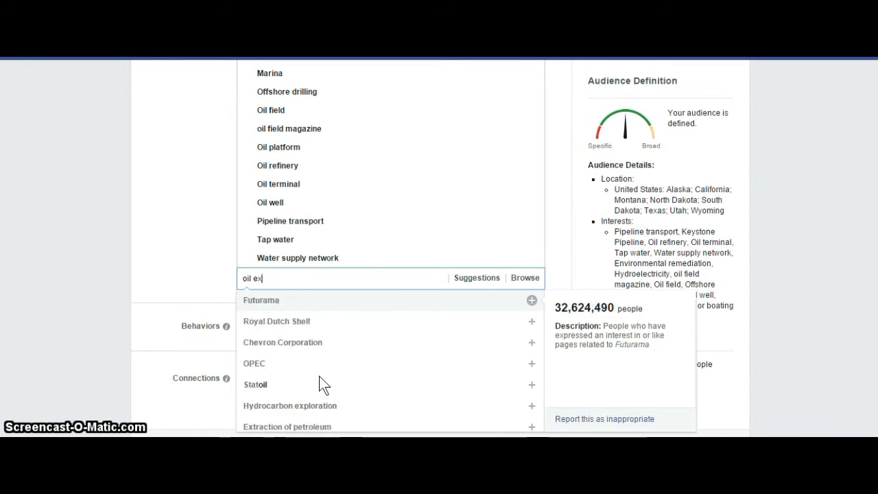
key(Backspace)
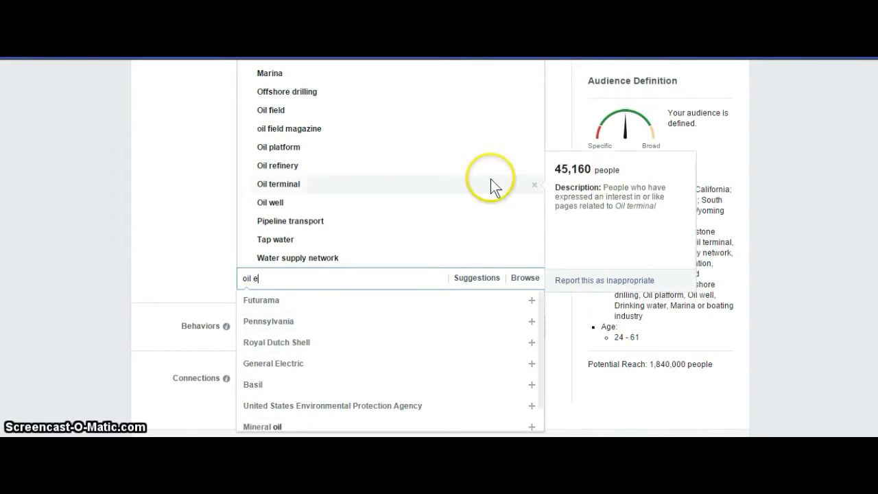
mouse_move(727, 384)
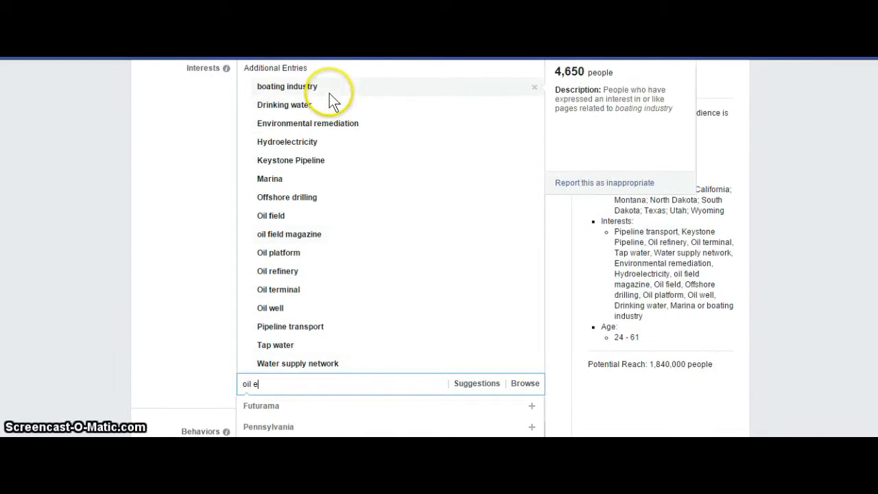
mouse_move(283, 104)
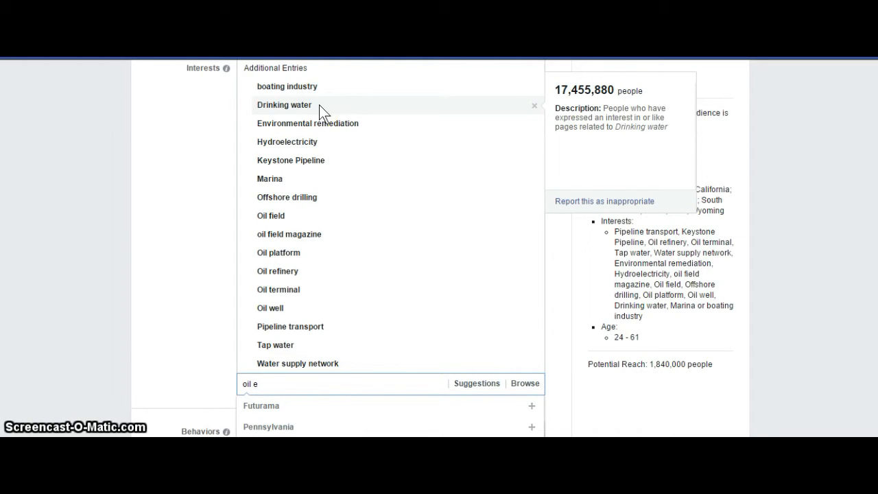
mouse_move(286, 198)
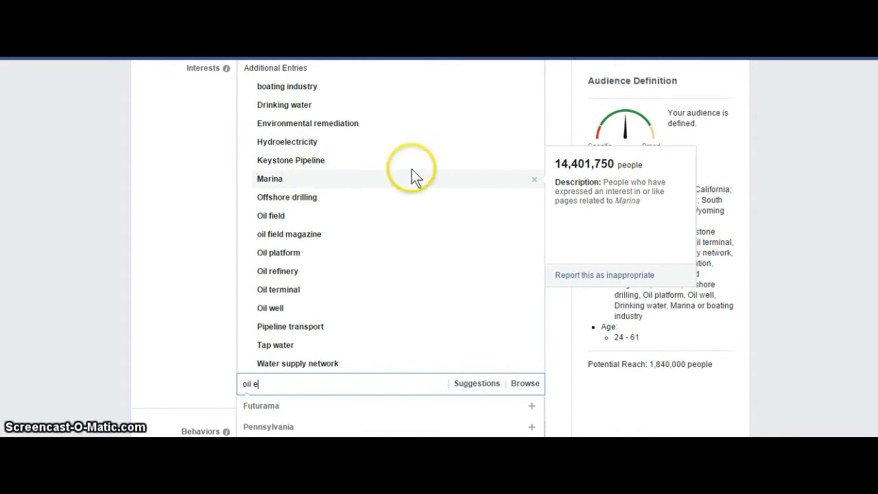
mouse_move(284, 104)
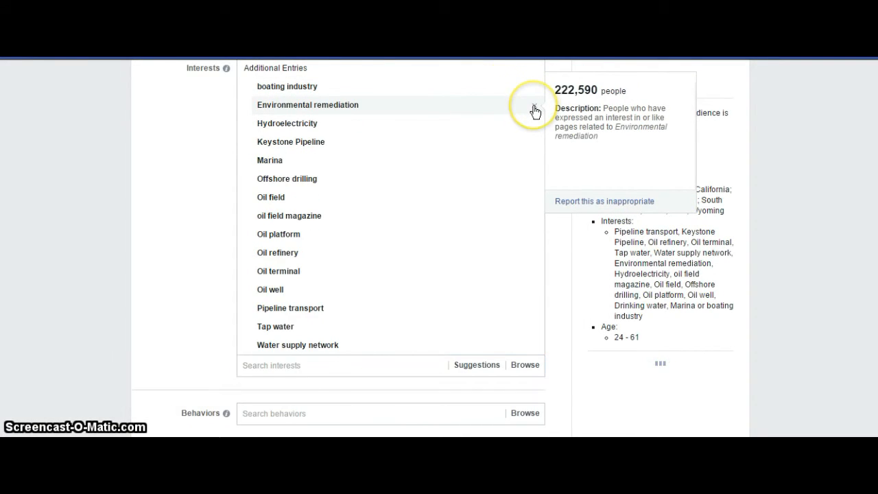
mouse_move(288, 164)
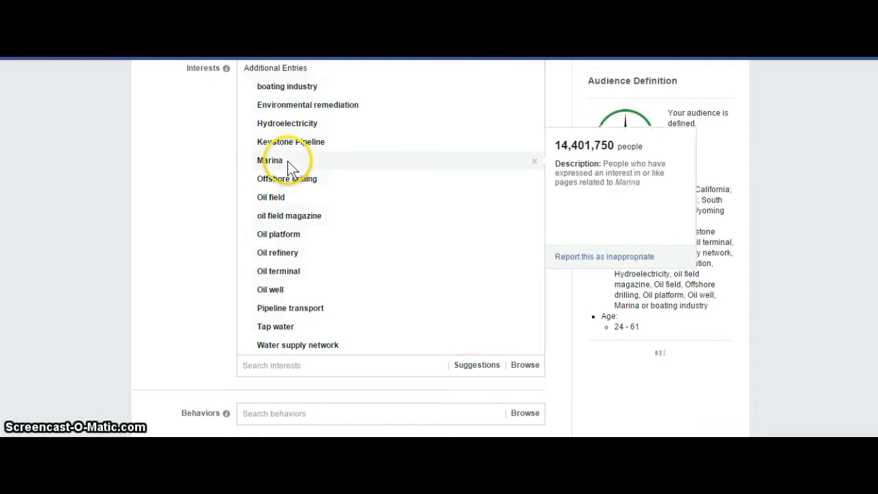
mouse_move(270, 197)
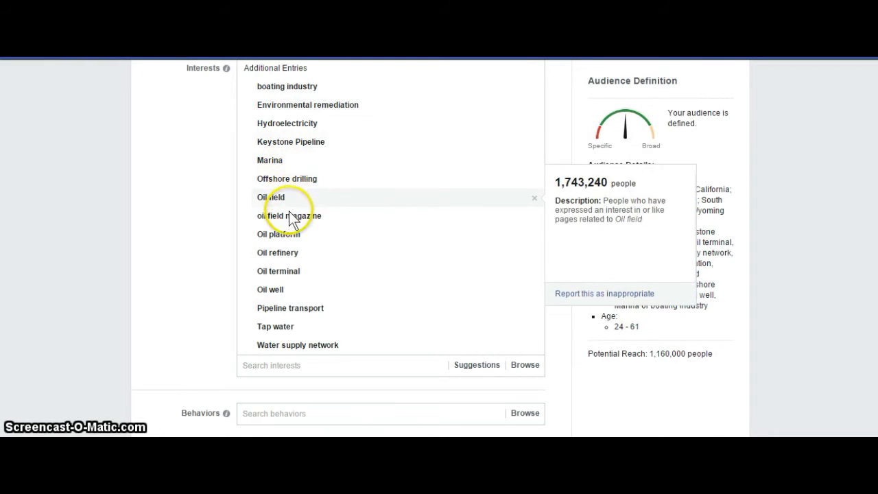
mouse_move(288, 289)
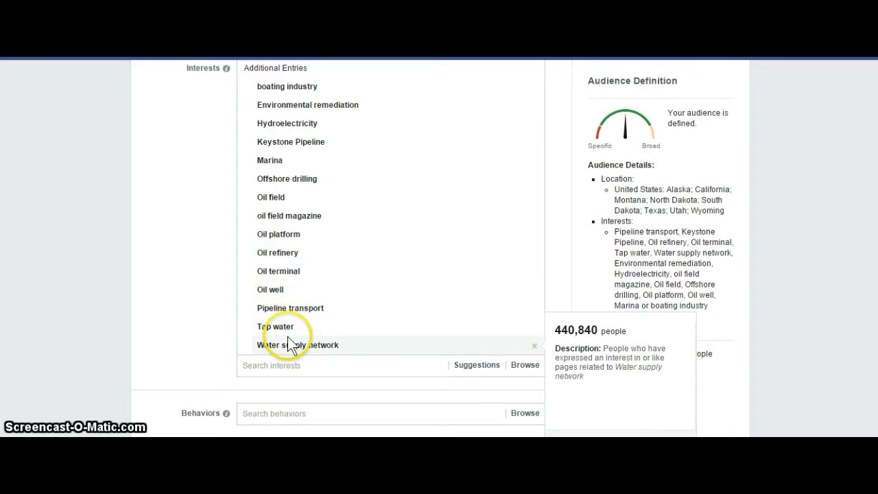
mouse_move(291, 307)
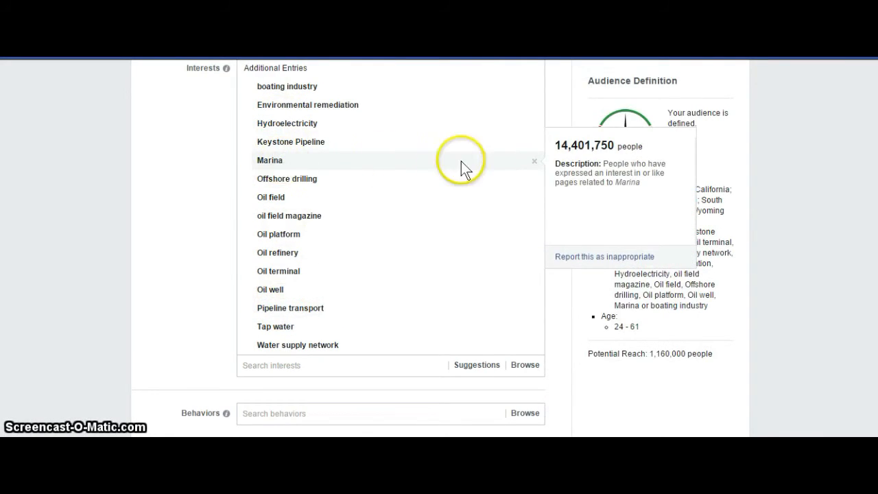
mouse_move(536, 166)
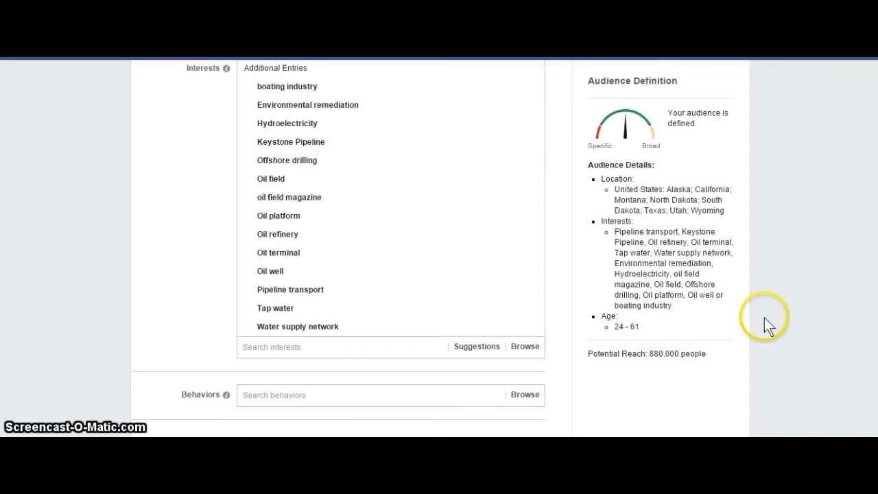
mouse_move(681, 355)
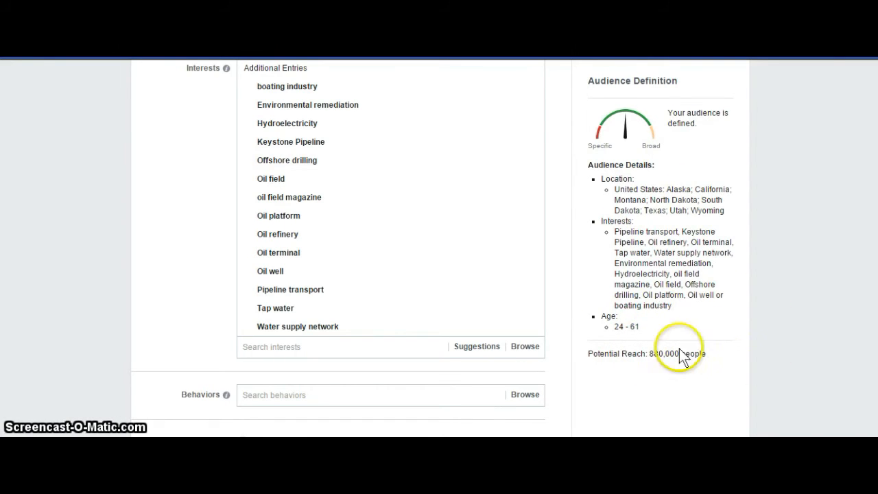